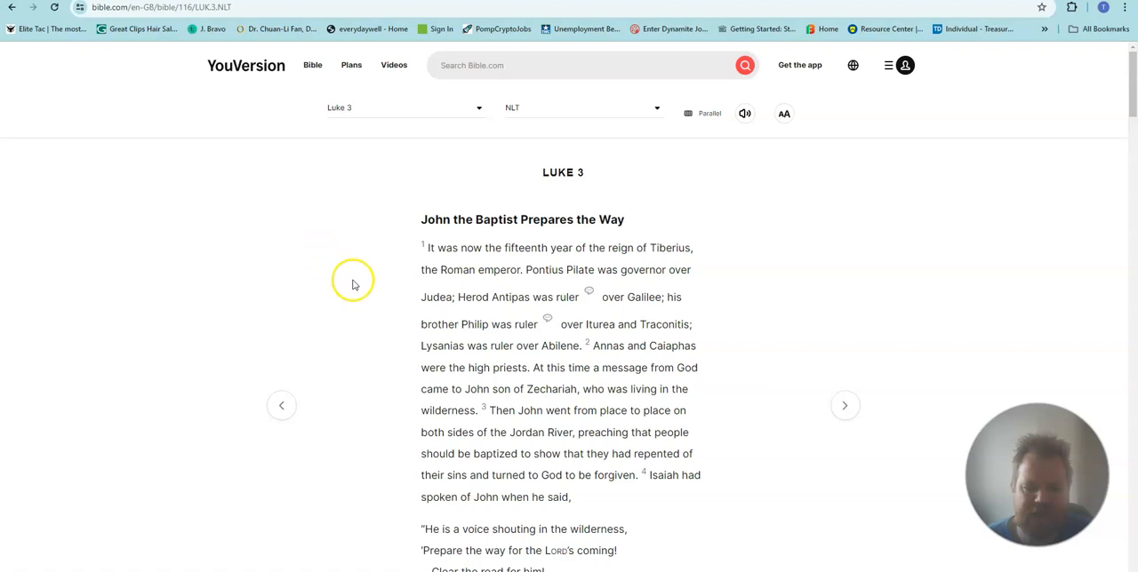
mouse_move(360, 300)
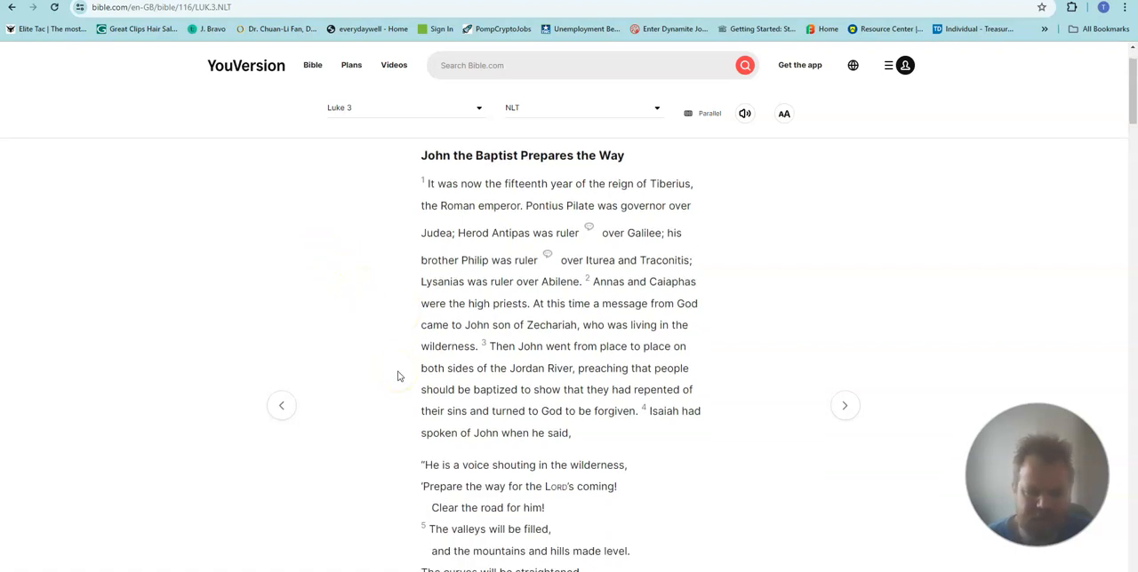
scroll("down", 3)
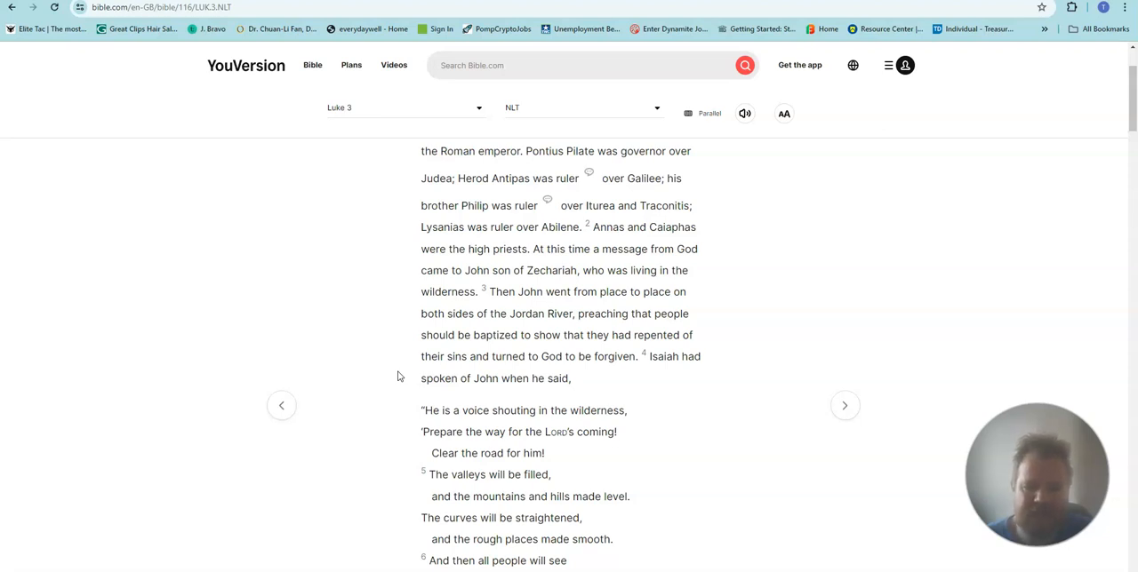
scroll("down", 3)
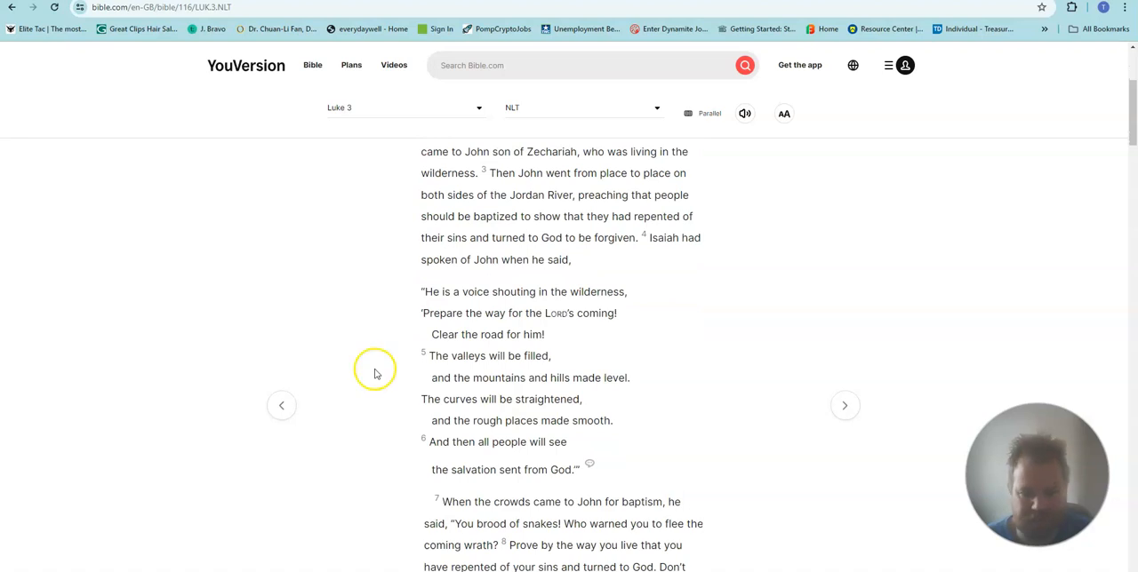
mouse_move(373, 371)
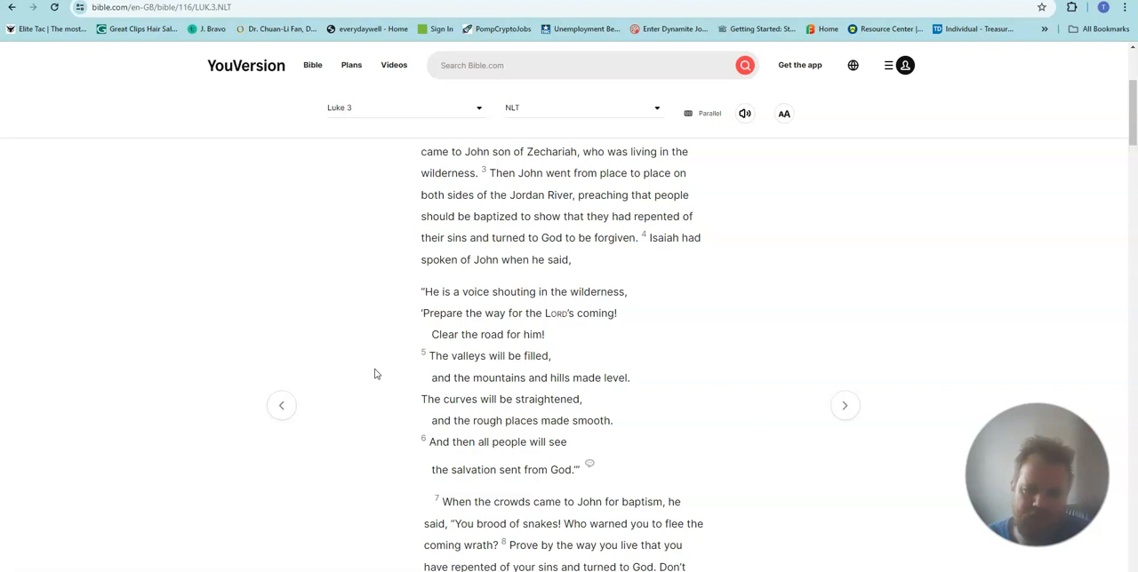
scroll("down", 3)
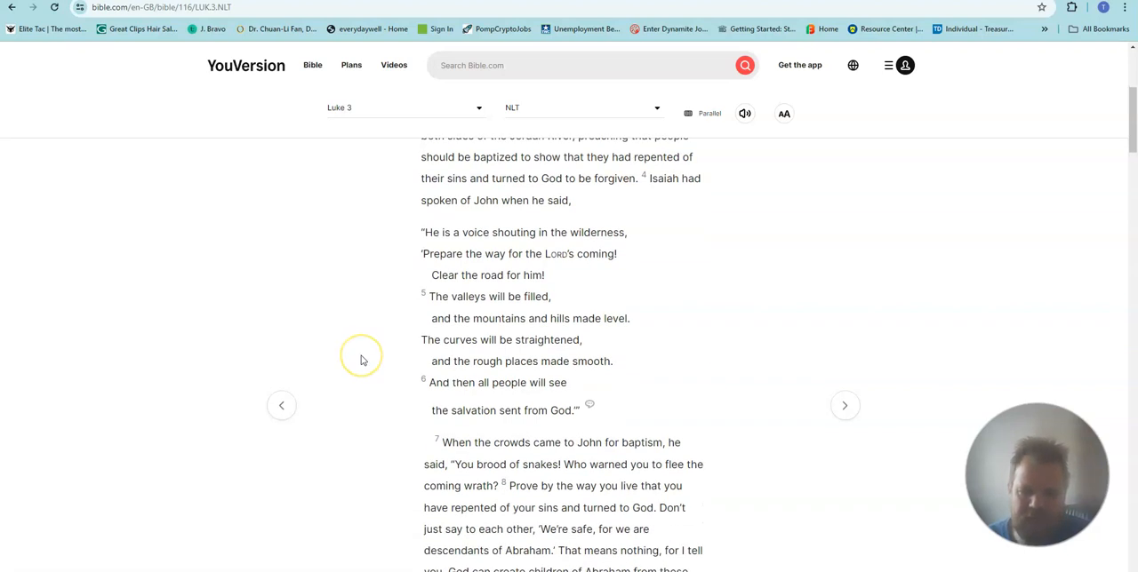
mouse_move(360, 360)
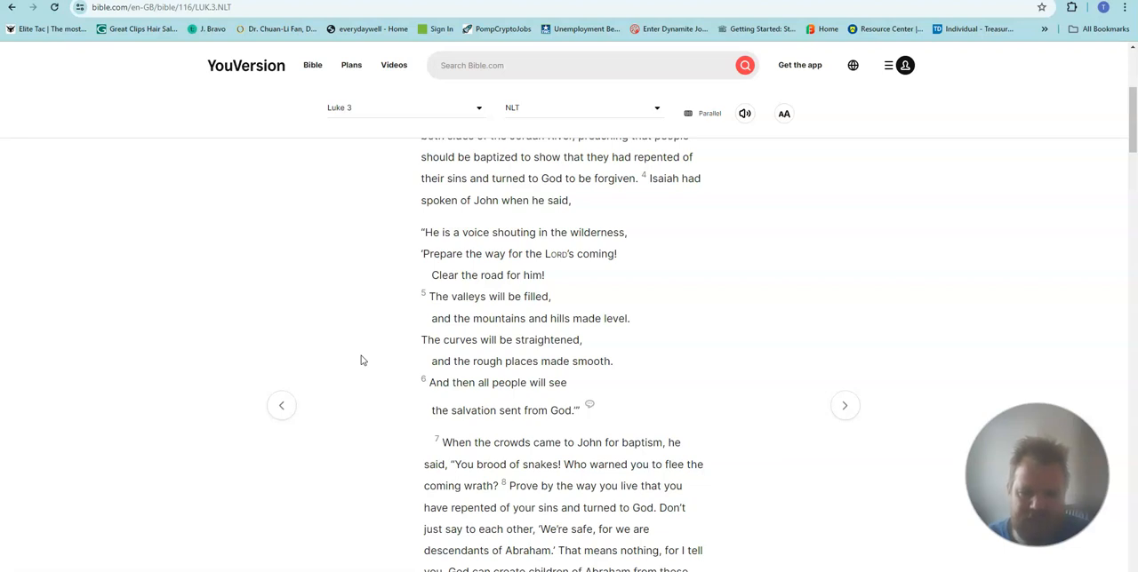
scroll("down", 3)
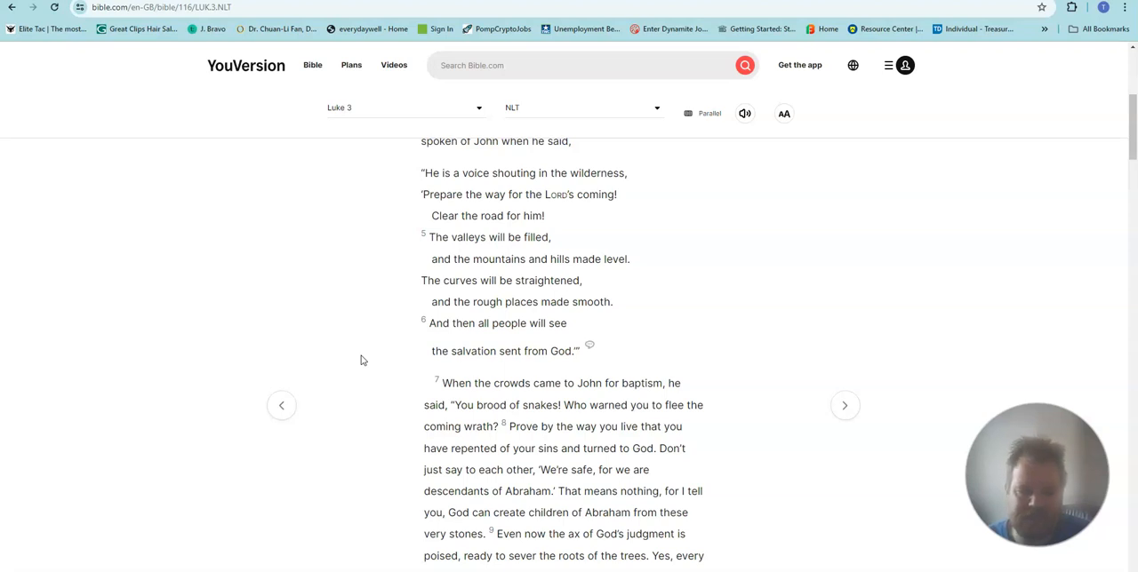
scroll("down", 3)
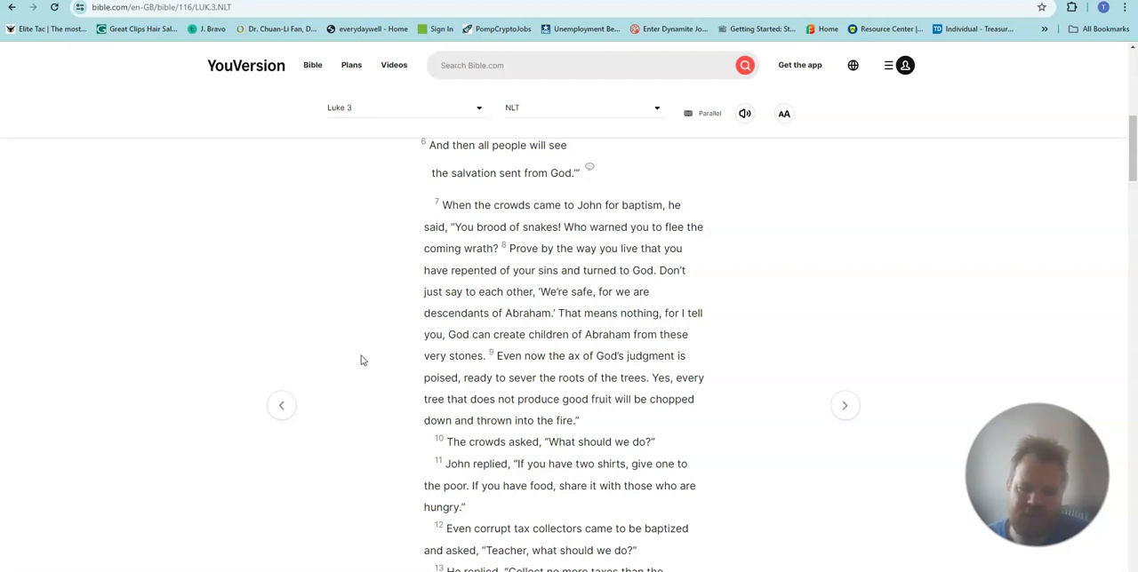
scroll("down", 3)
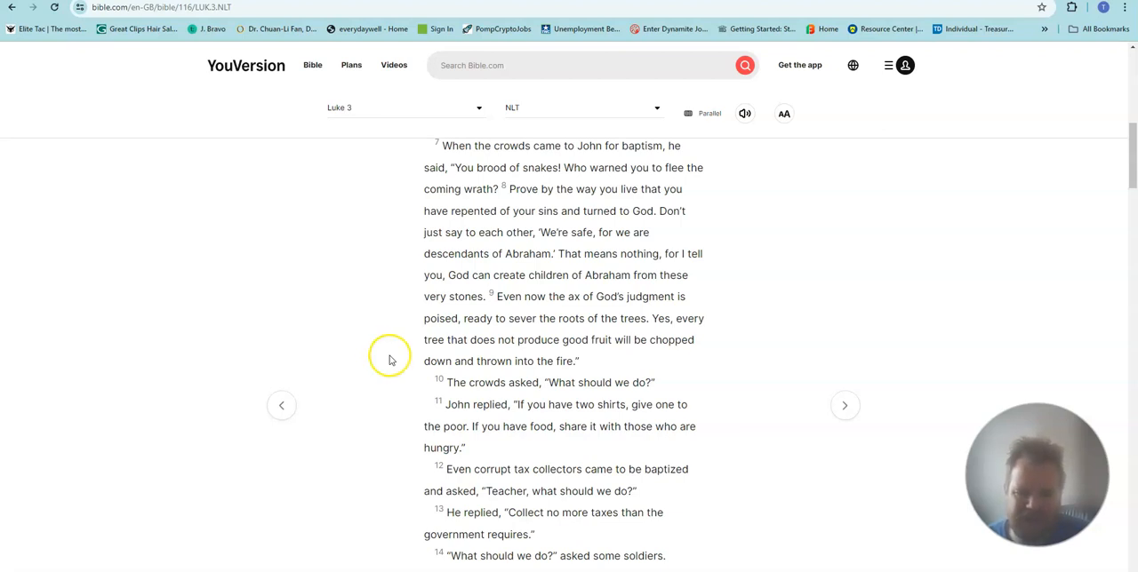
scroll("down", 3)
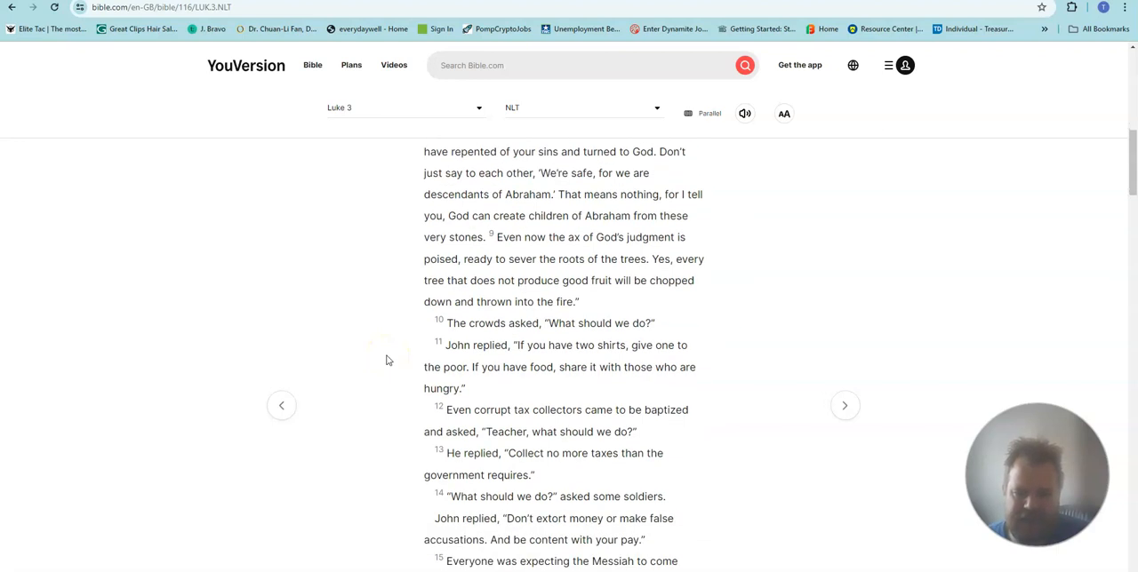
scroll("down", 3)
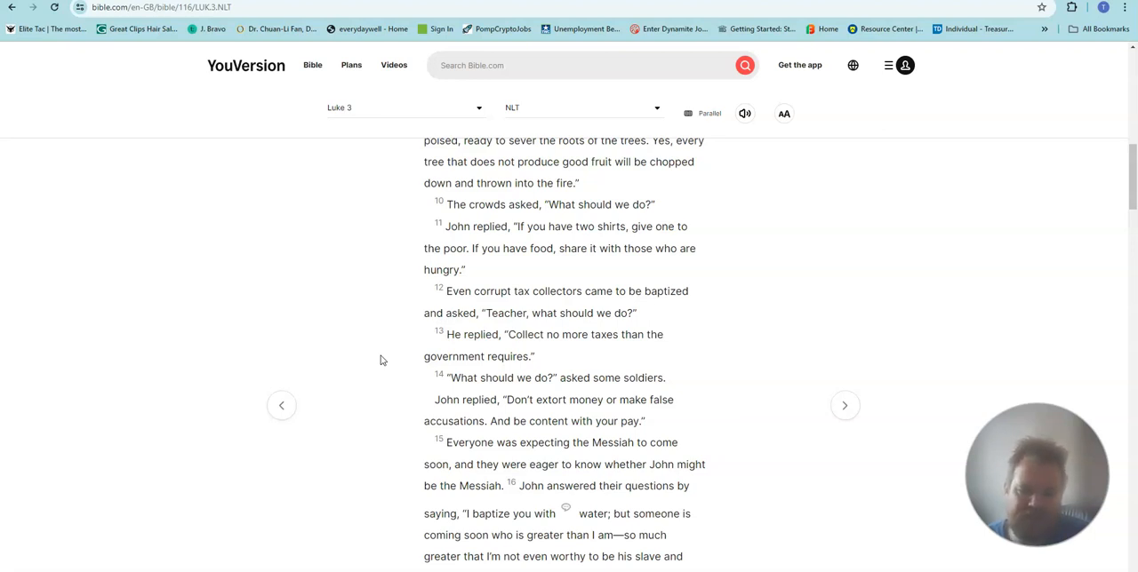
scroll("down", 3)
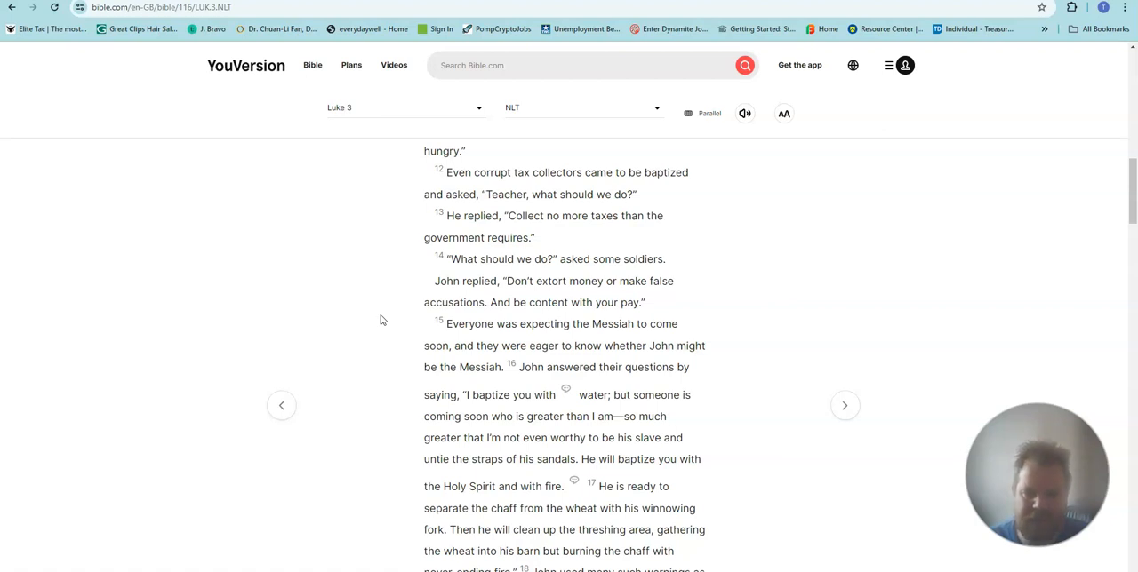
scroll("down", 3)
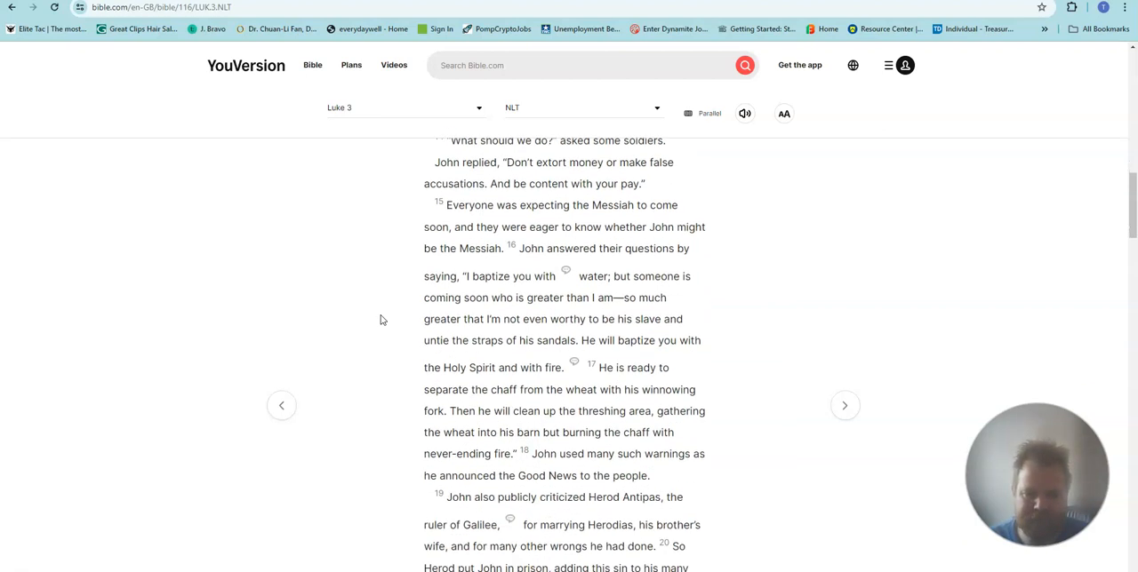
mouse_move(390, 312)
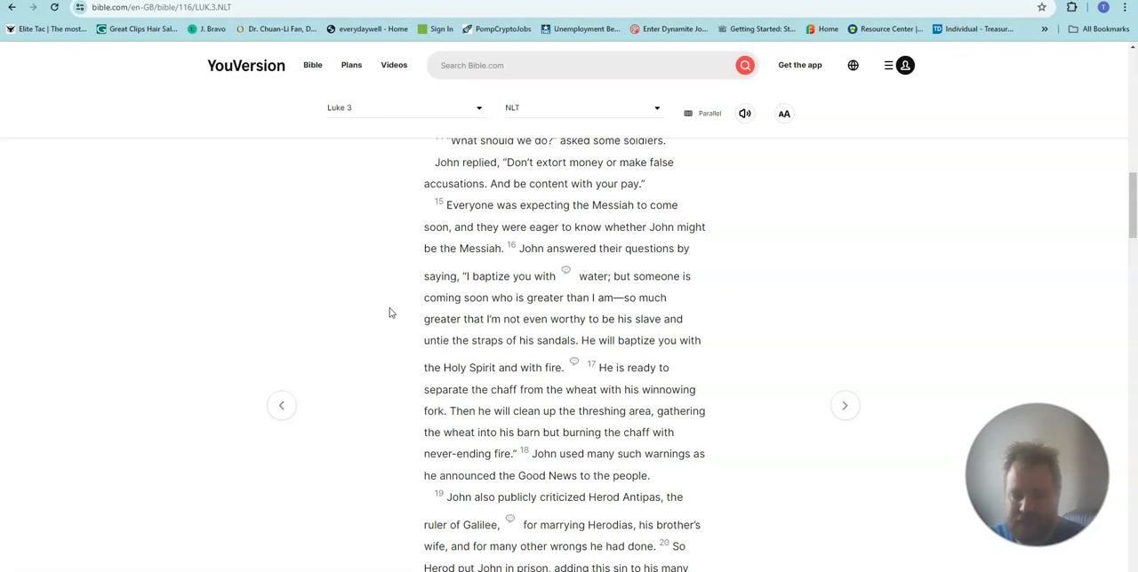
mouse_move(397, 344)
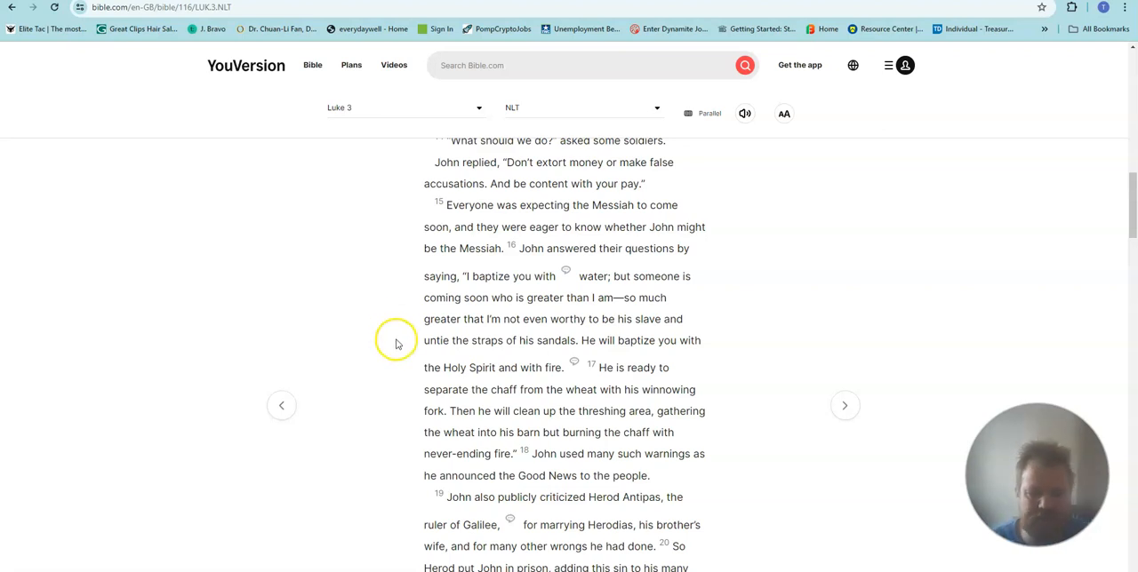
scroll("down", 3)
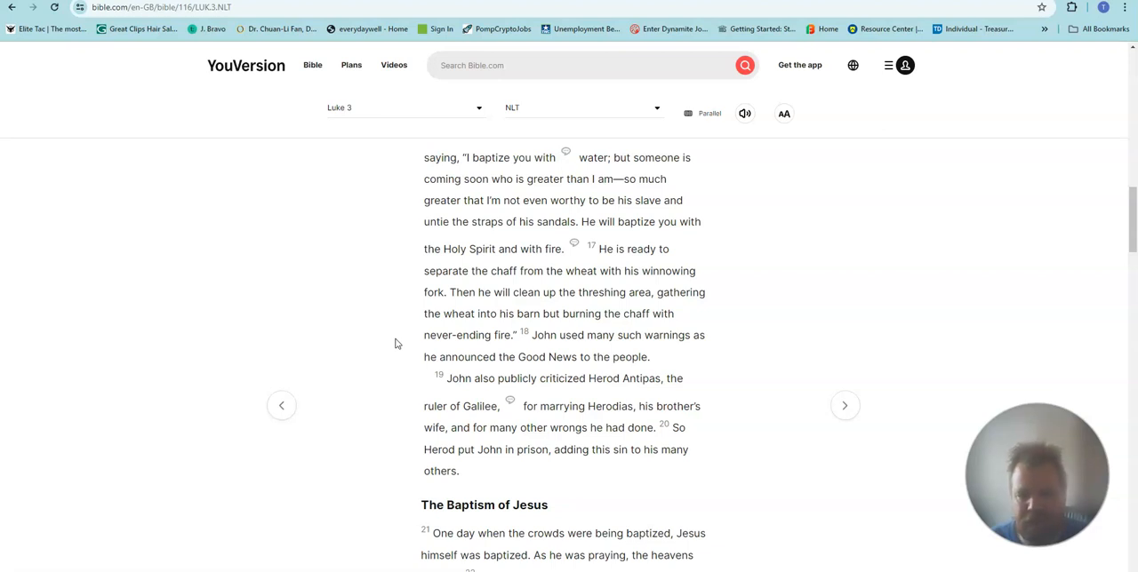
scroll("down", 3)
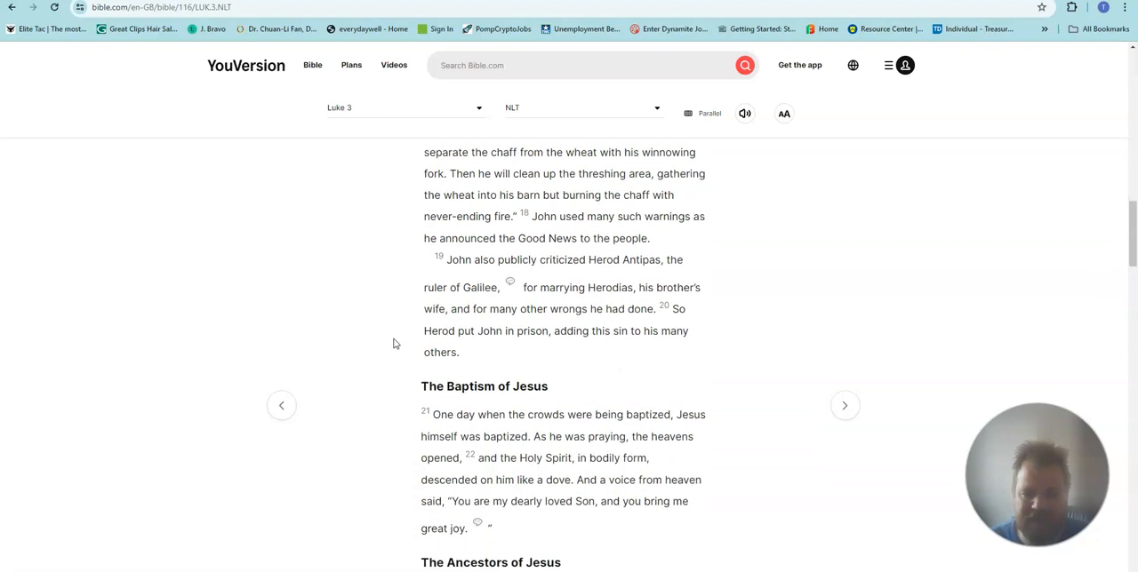
mouse_move(382, 229)
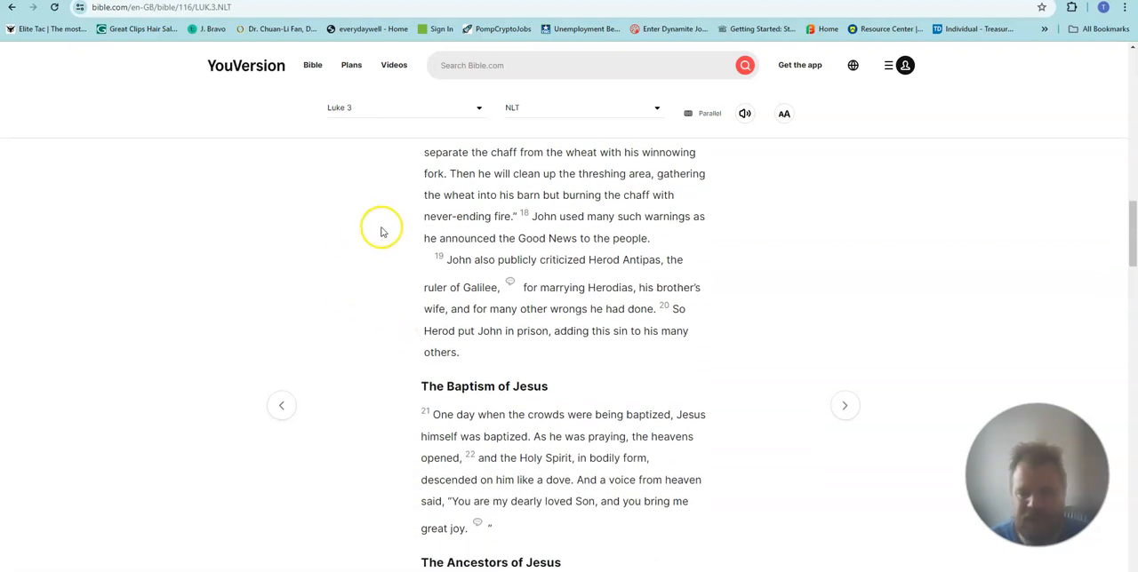
mouse_move(384, 247)
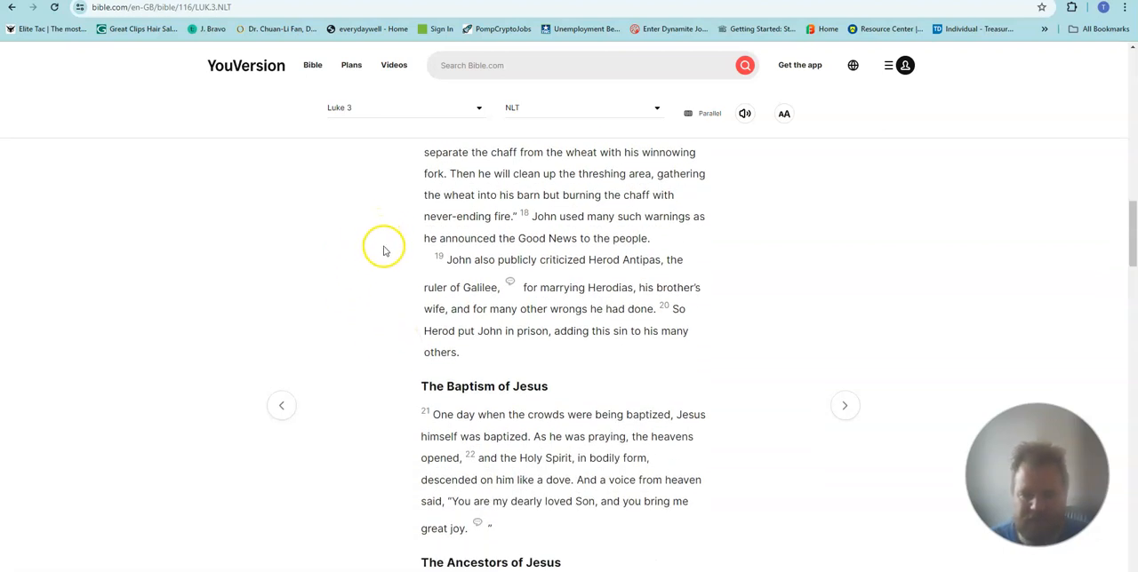
mouse_move(387, 271)
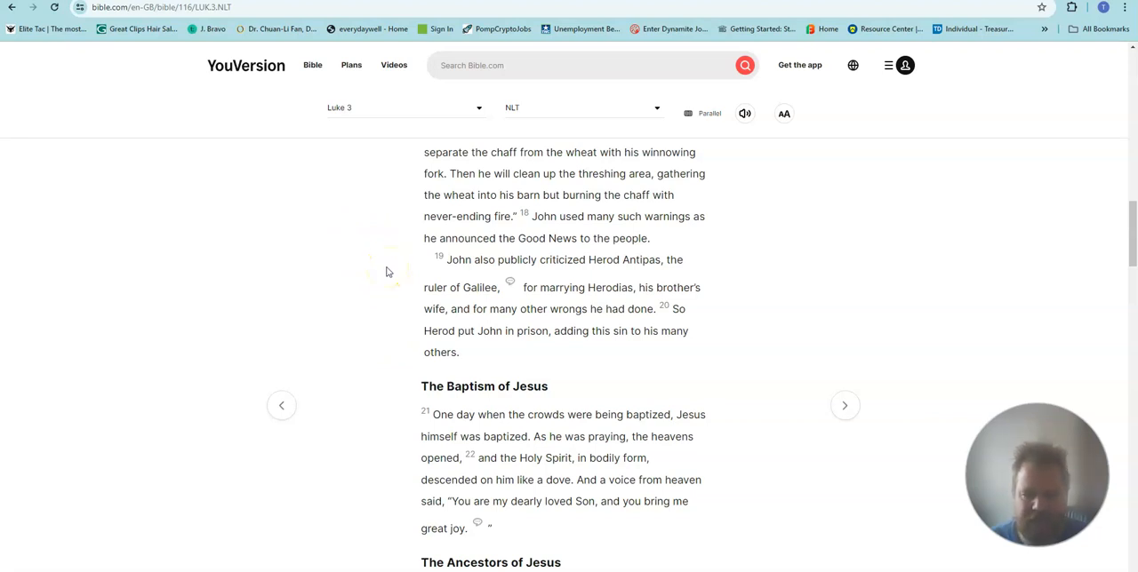
scroll("down", 3)
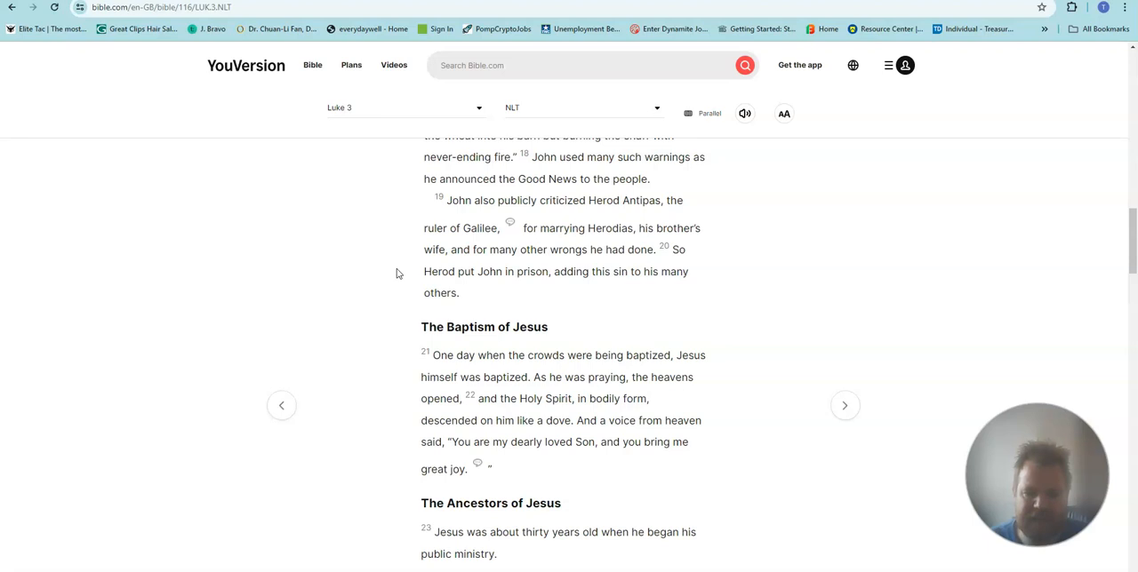
scroll("down", 3)
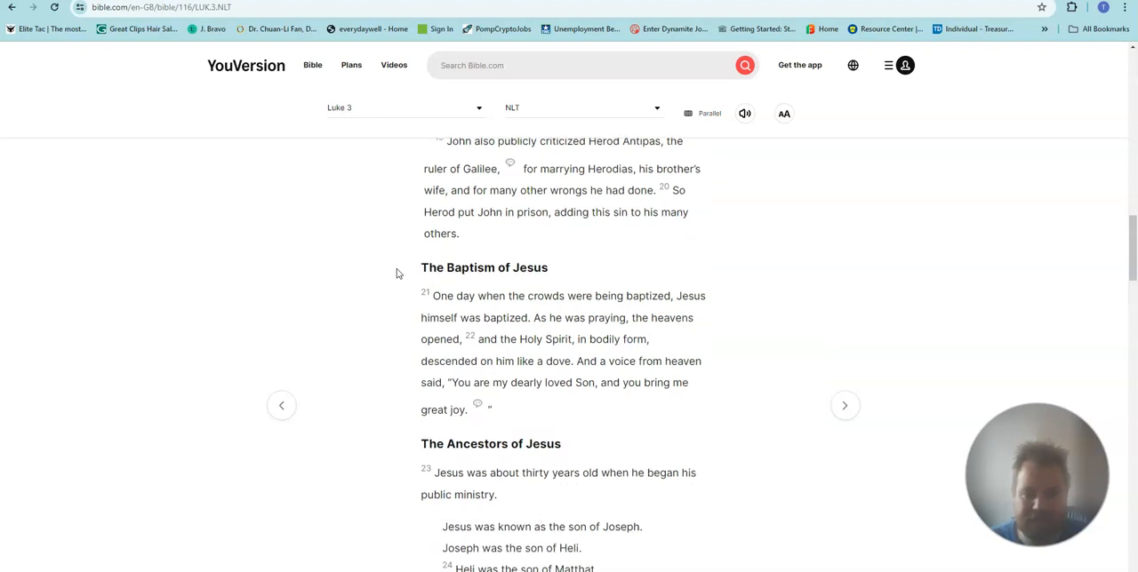
scroll("down", 3)
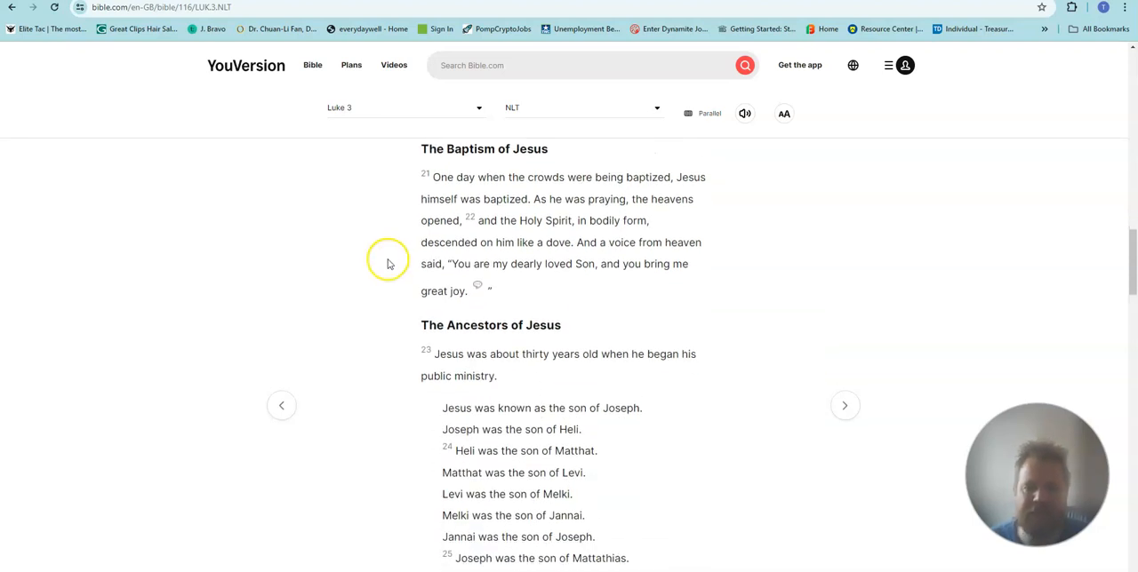
mouse_move(387, 264)
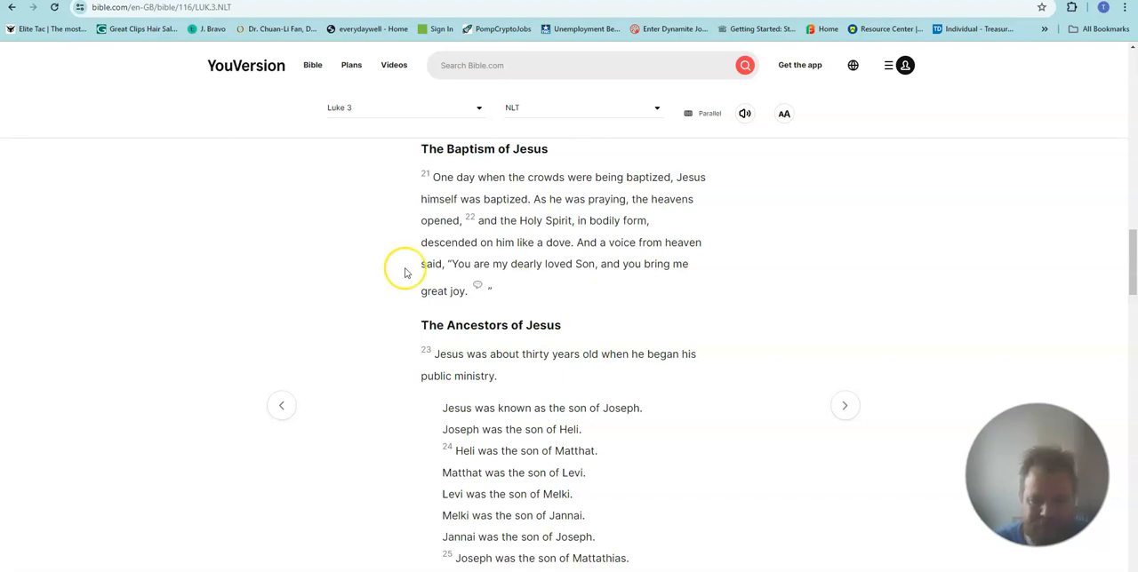
scroll("down", 3)
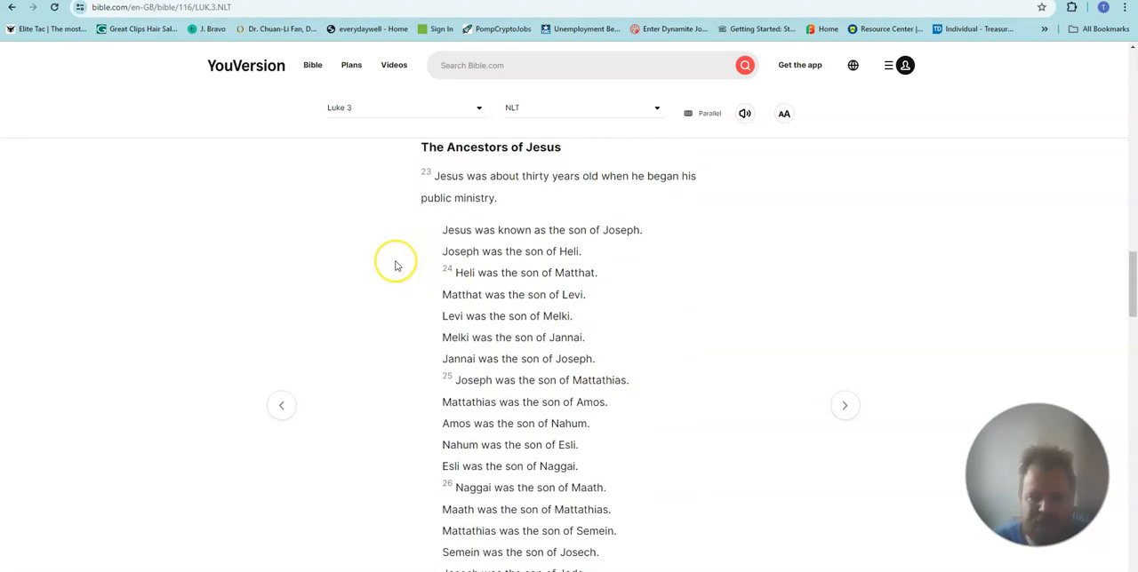
mouse_move(396, 264)
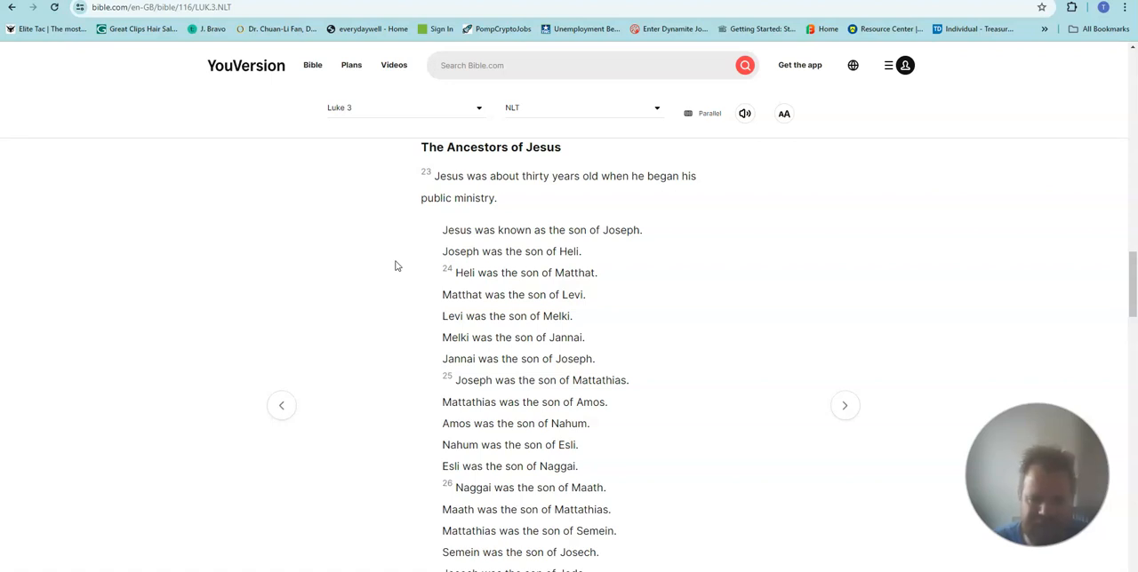
mouse_move(418, 301)
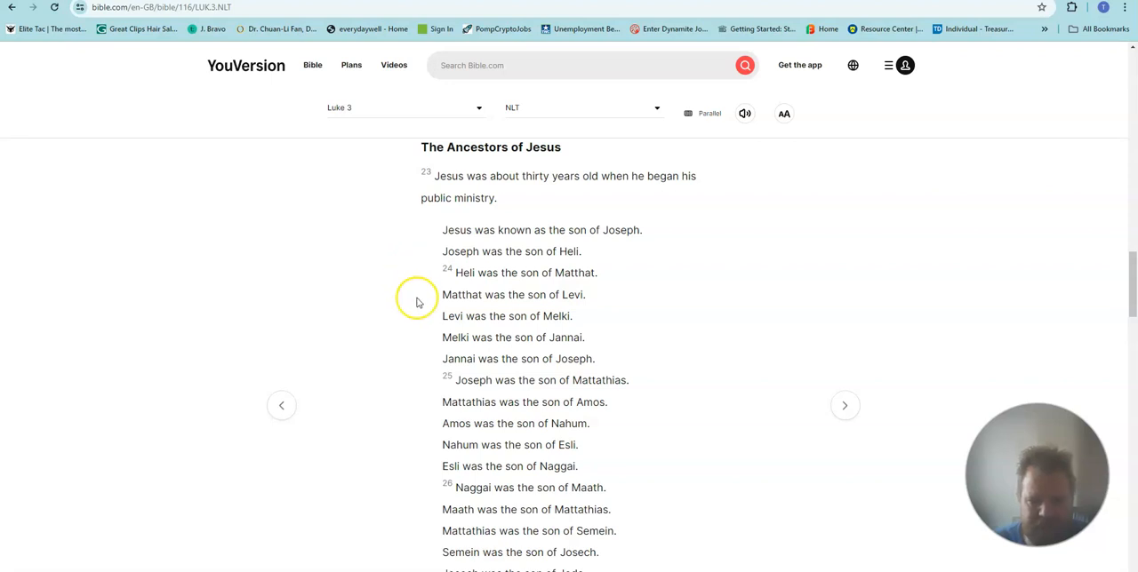
mouse_move(431, 359)
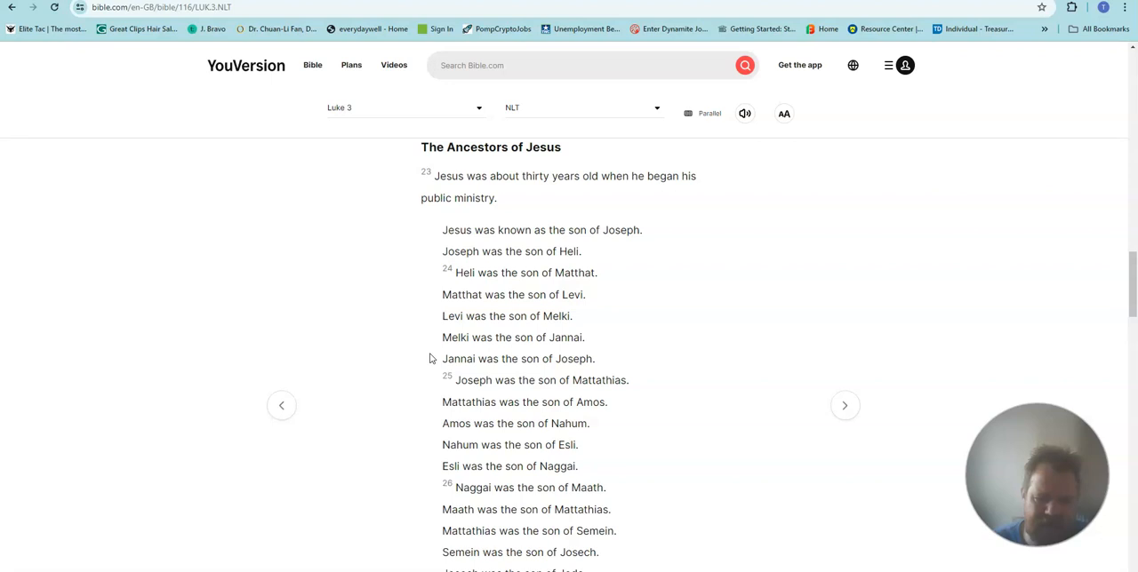
scroll("down", 3)
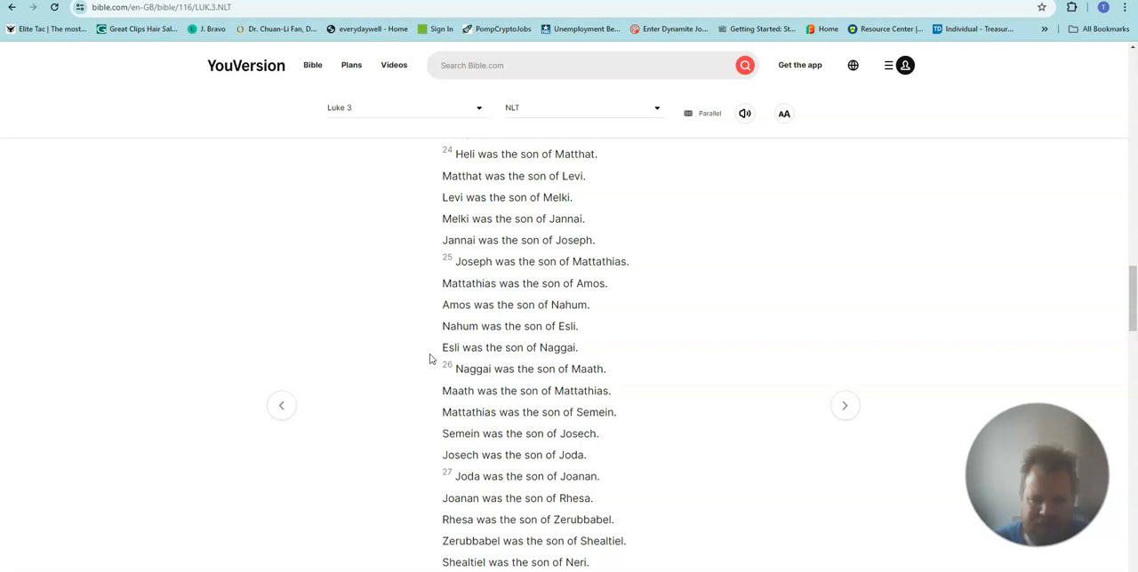
mouse_move(423, 352)
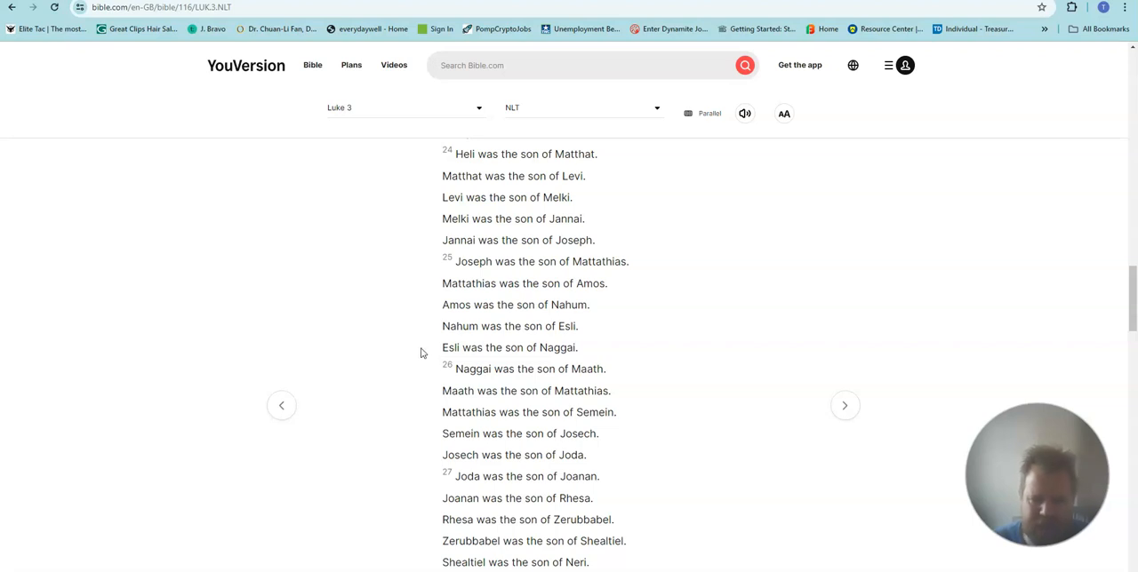
scroll("down", 3)
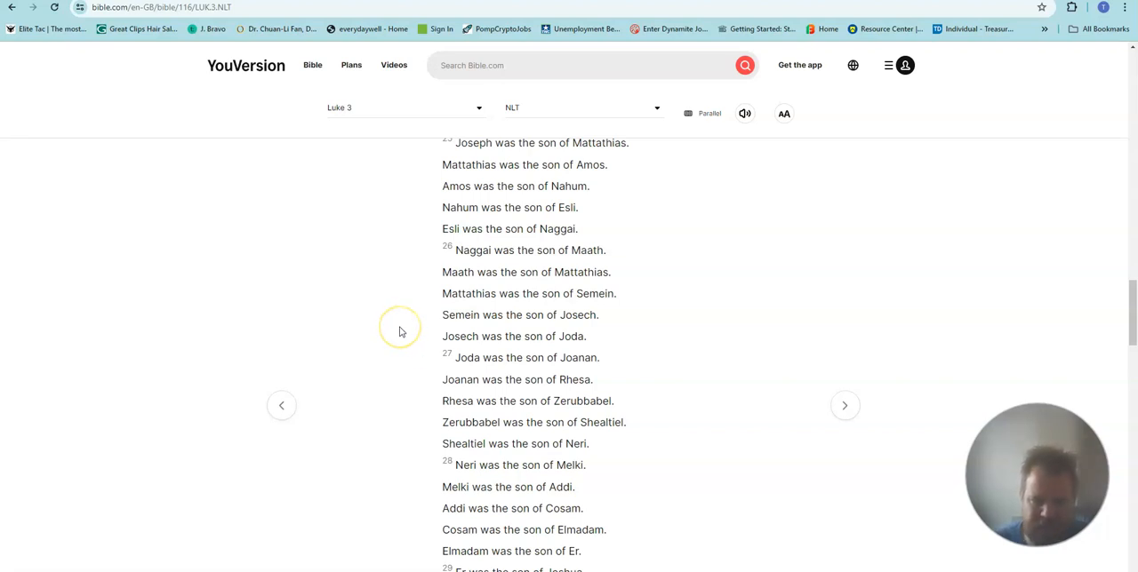
mouse_move(399, 331)
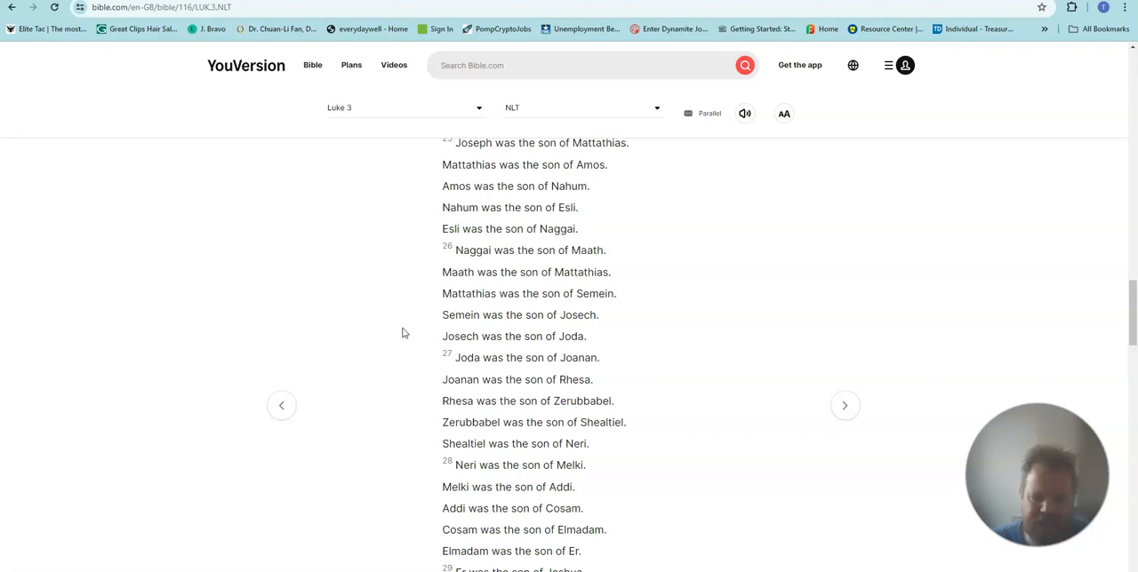
scroll("down", 3)
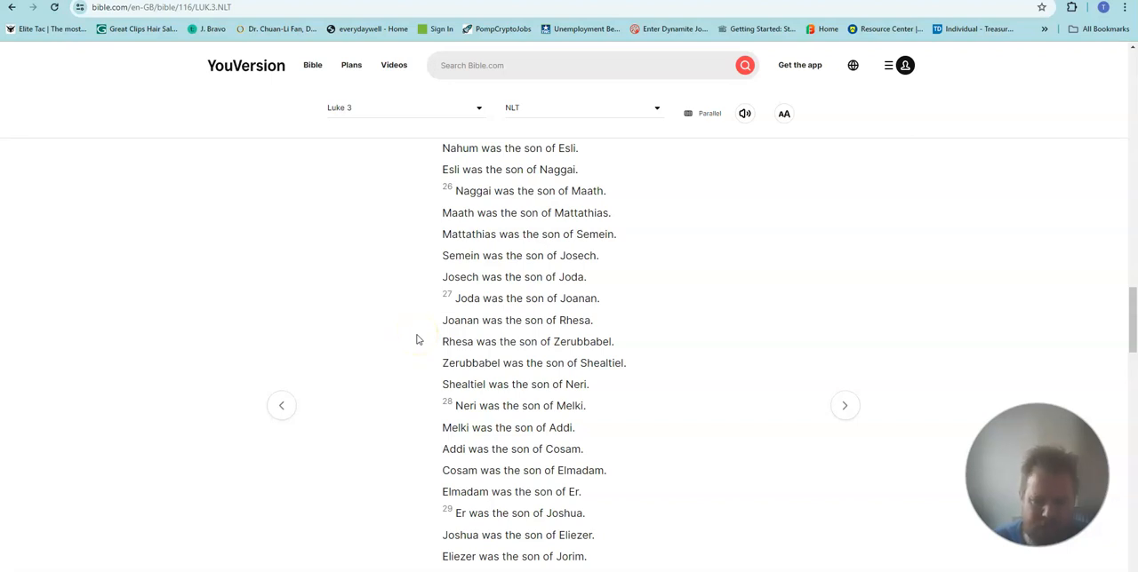
scroll("down", 3)
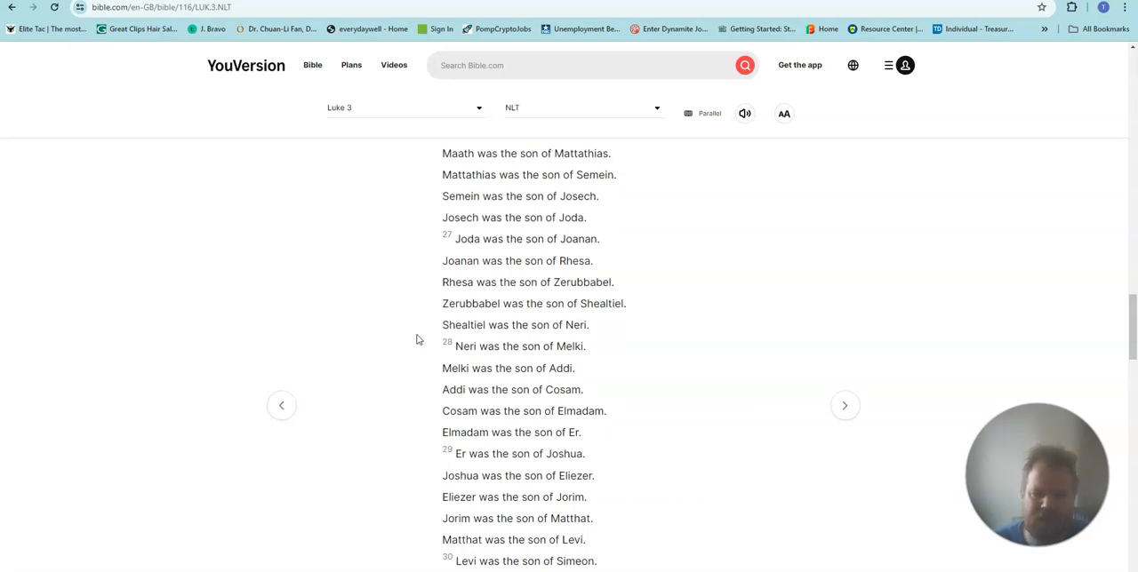
scroll("down", 3)
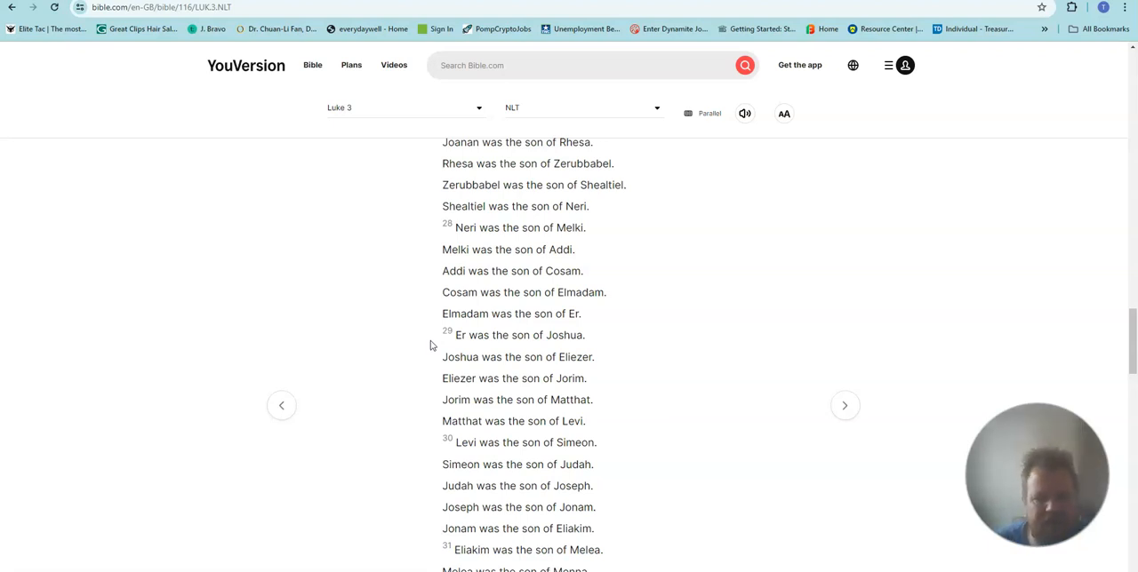
scroll("down", 3)
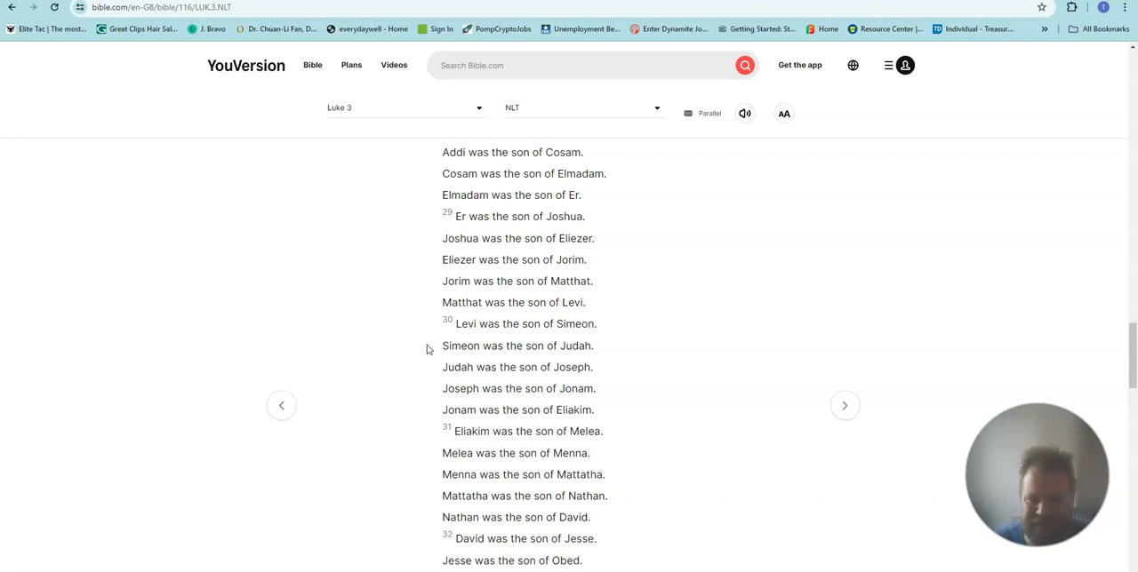
scroll("down", 3)
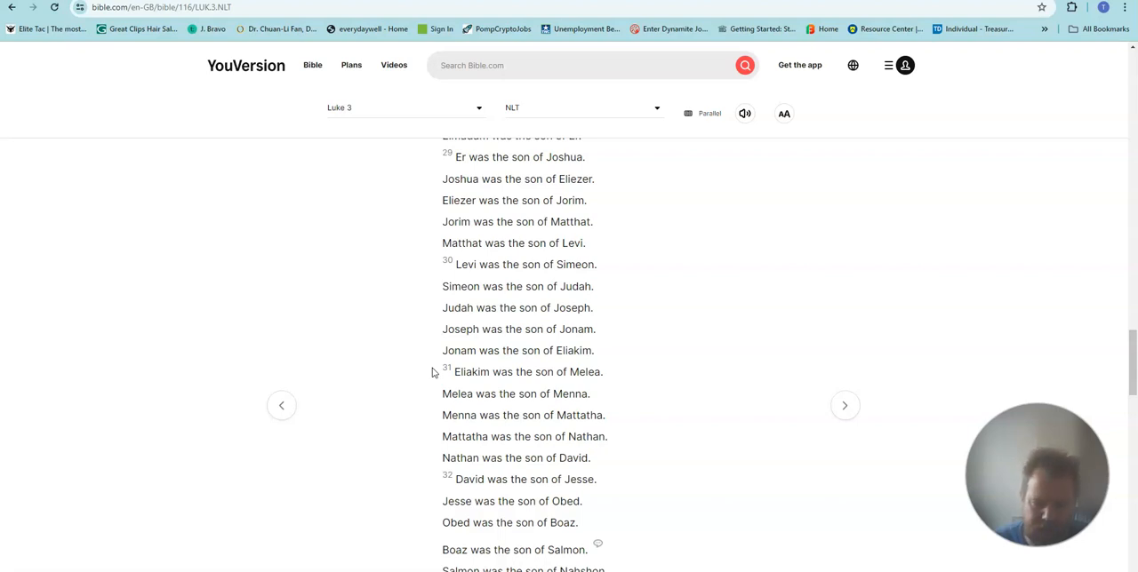
scroll("down", 3)
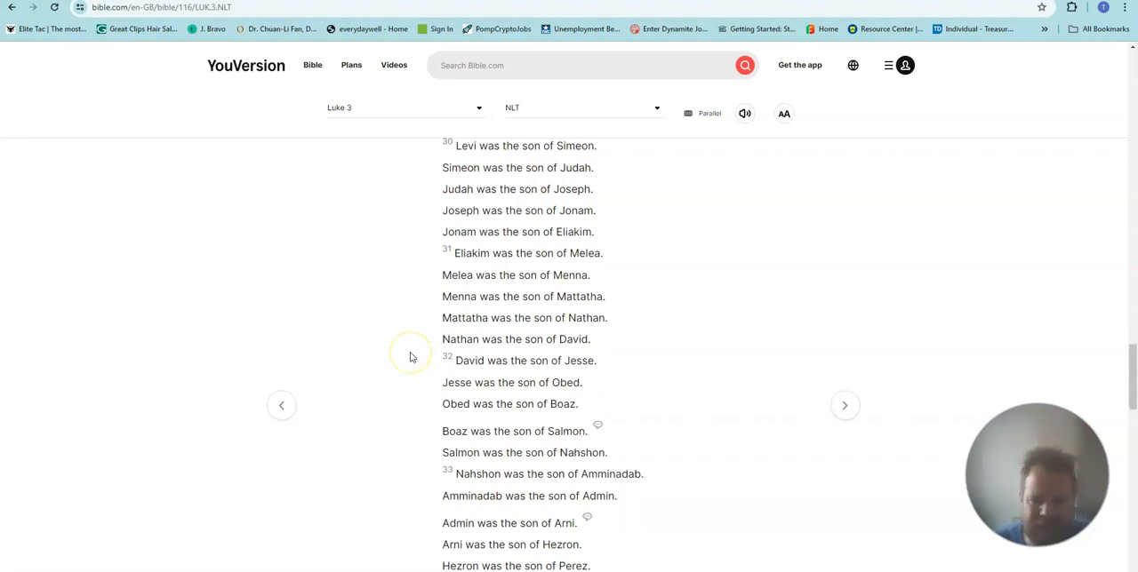
scroll("down", 3)
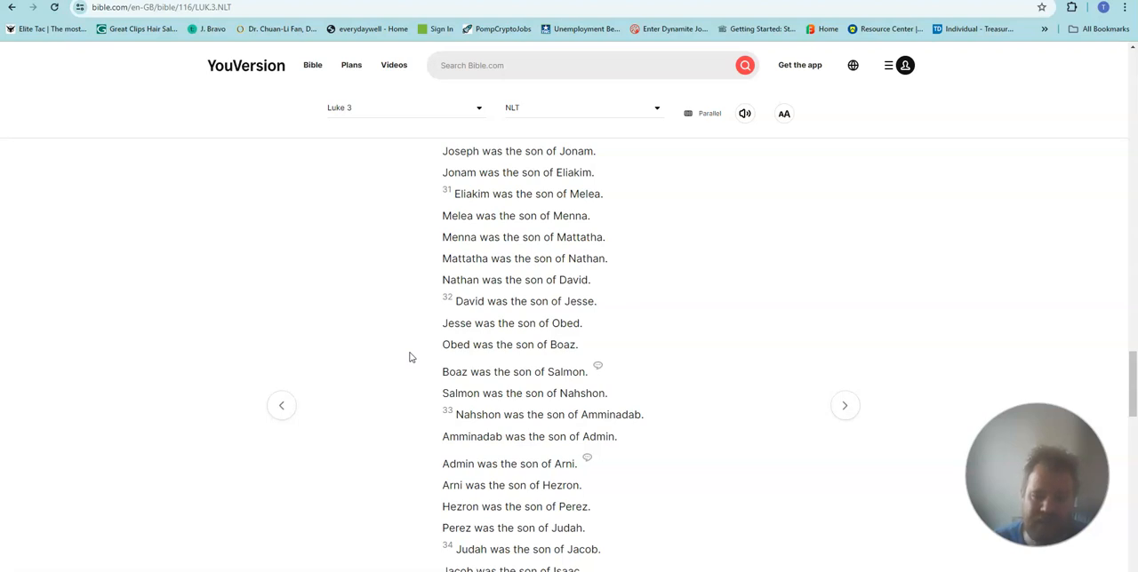
scroll("down", 3)
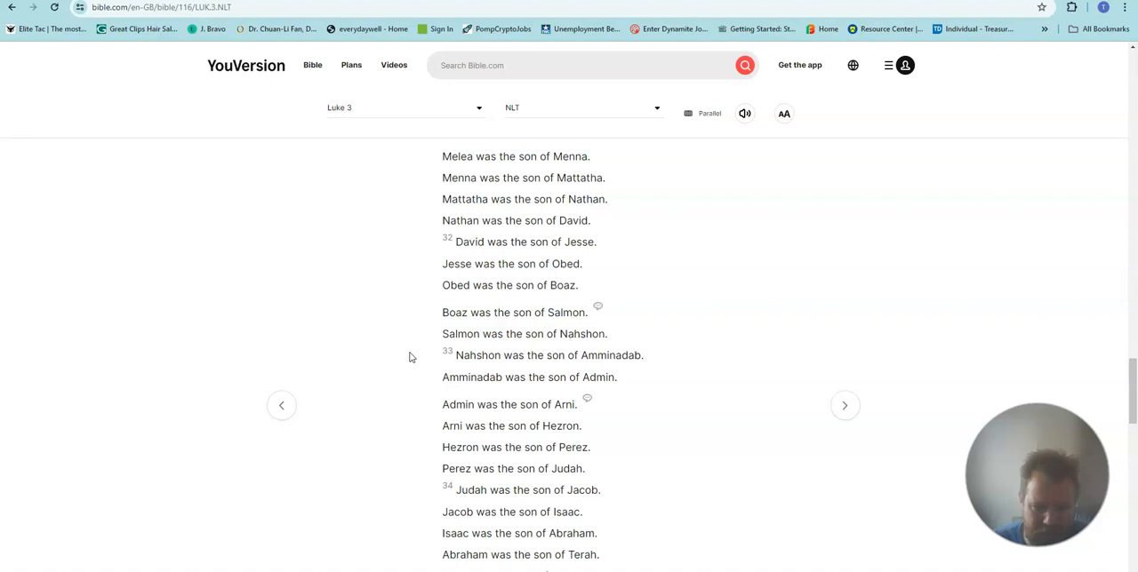
scroll("down", 3)
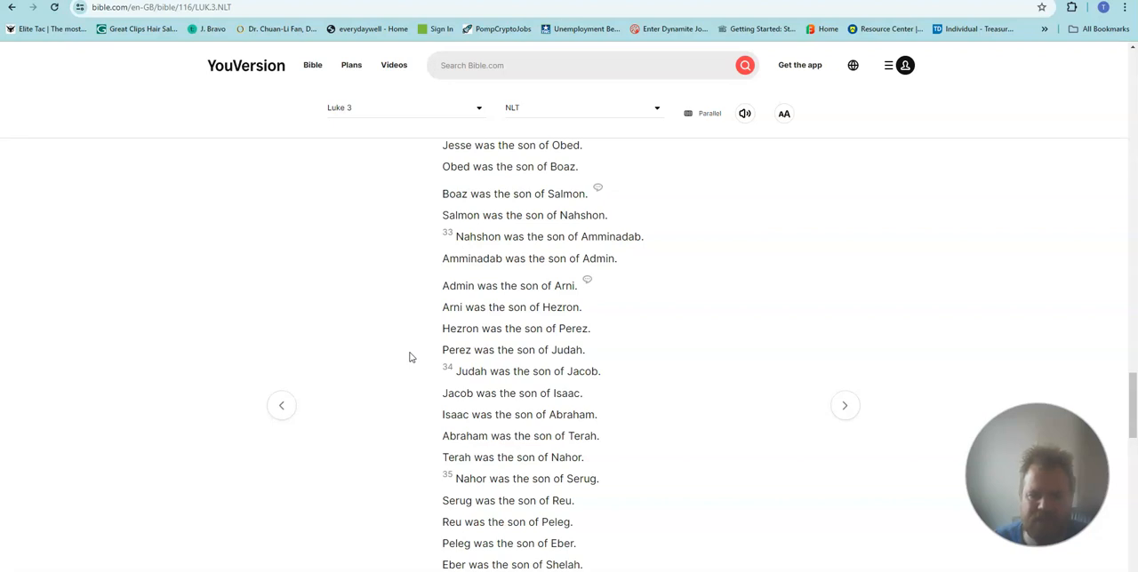
mouse_move(406, 360)
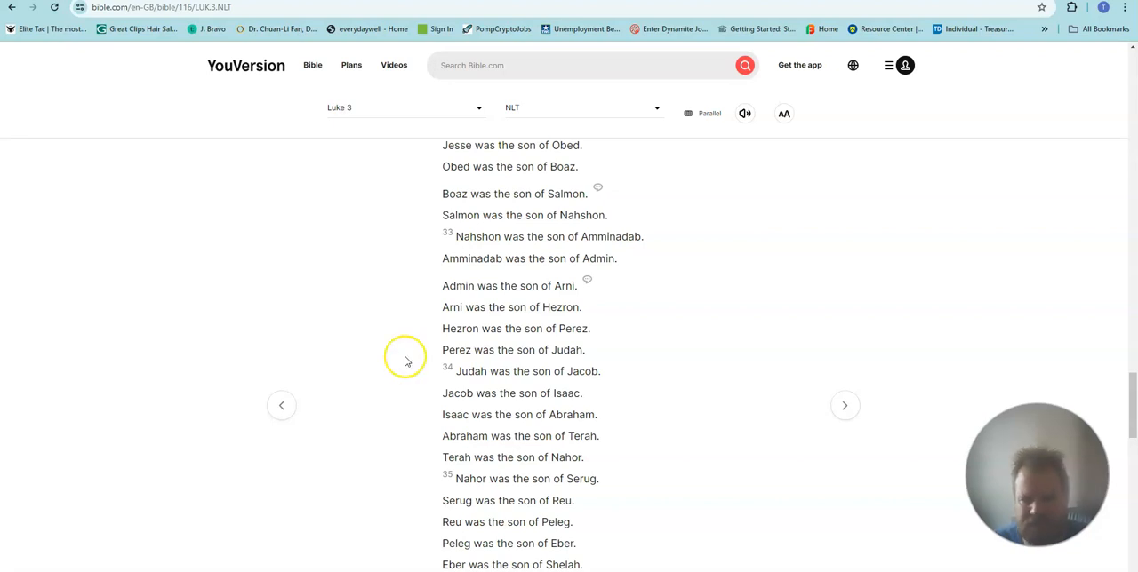
mouse_move(407, 360)
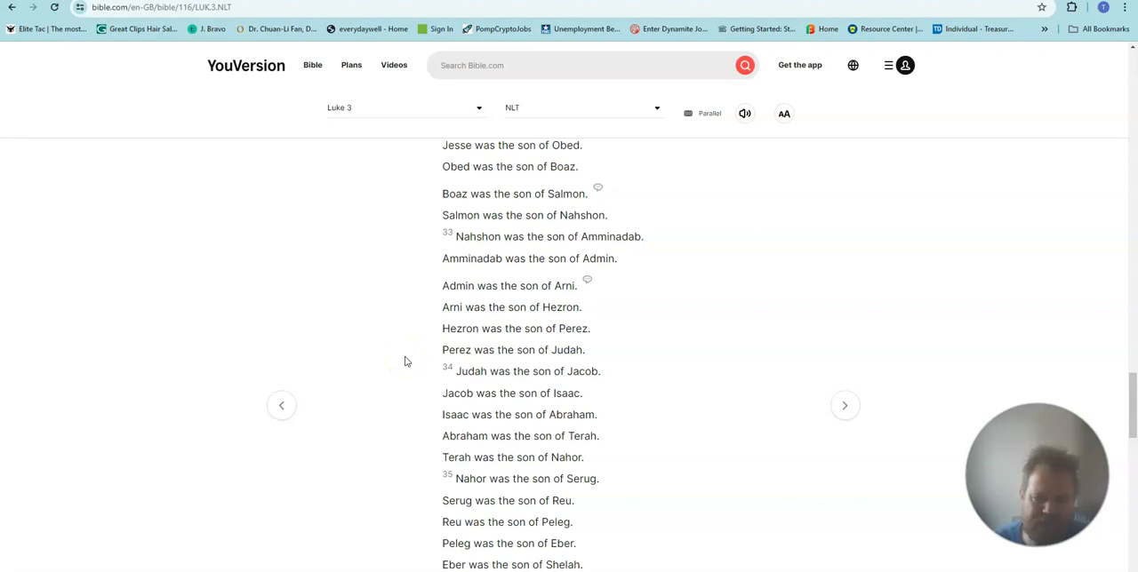
scroll("down", 3)
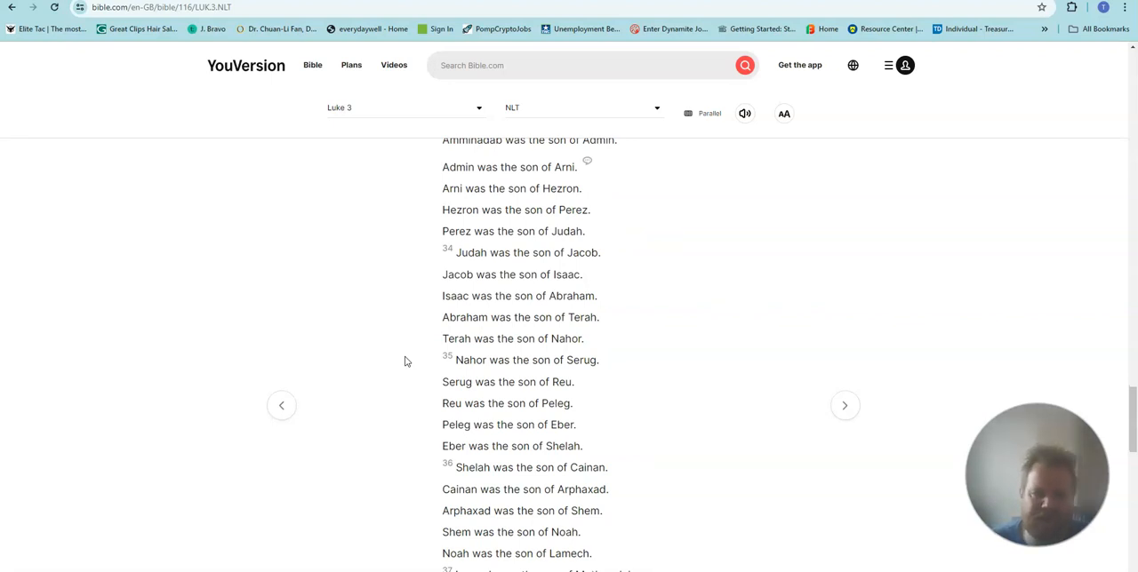
mouse_move(396, 376)
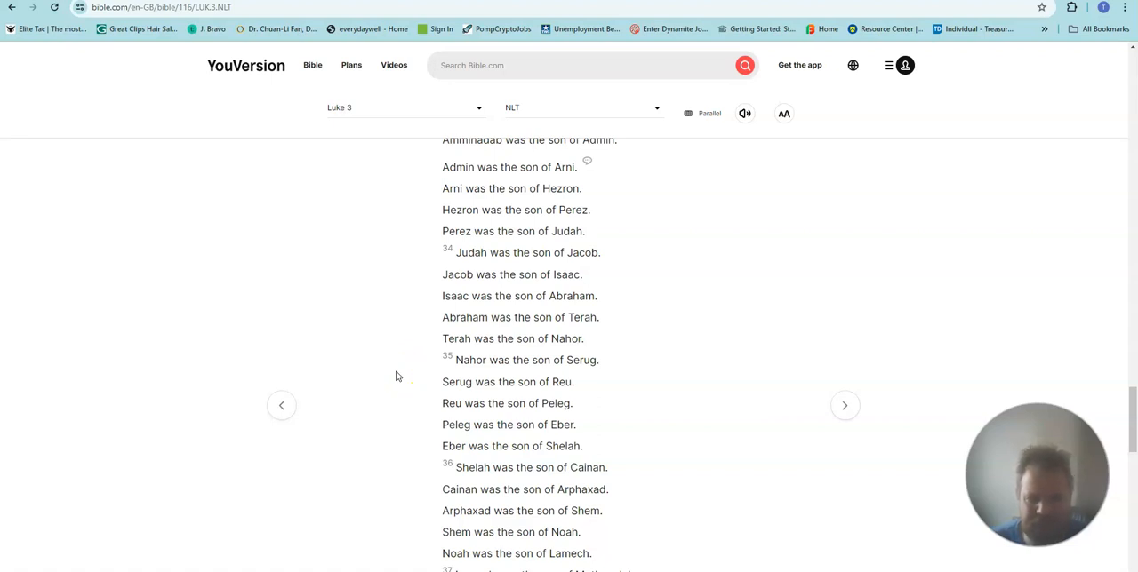
scroll("down", 3)
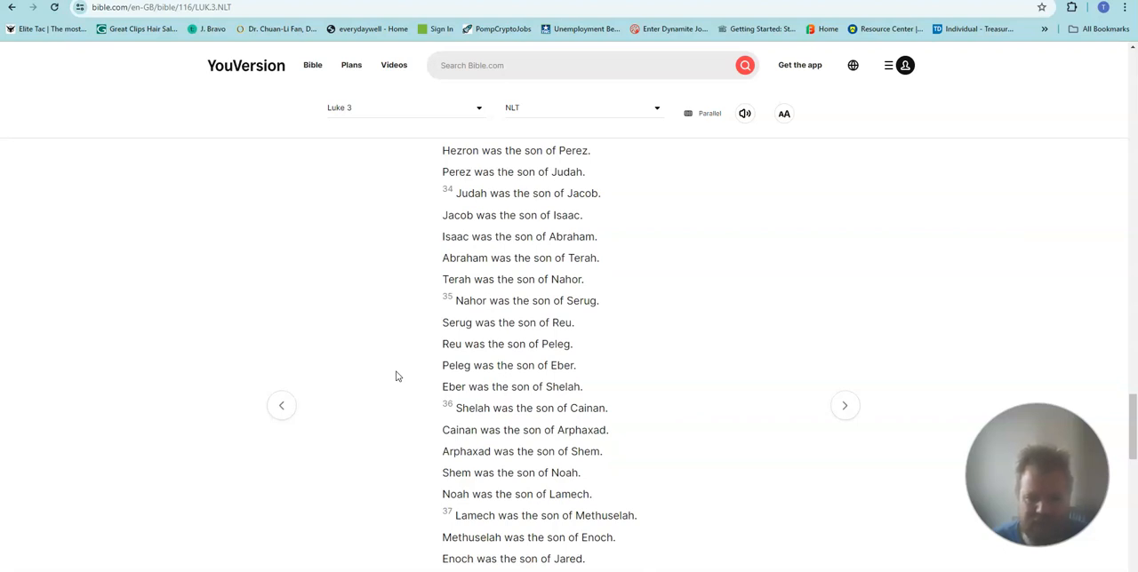
scroll("down", 3)
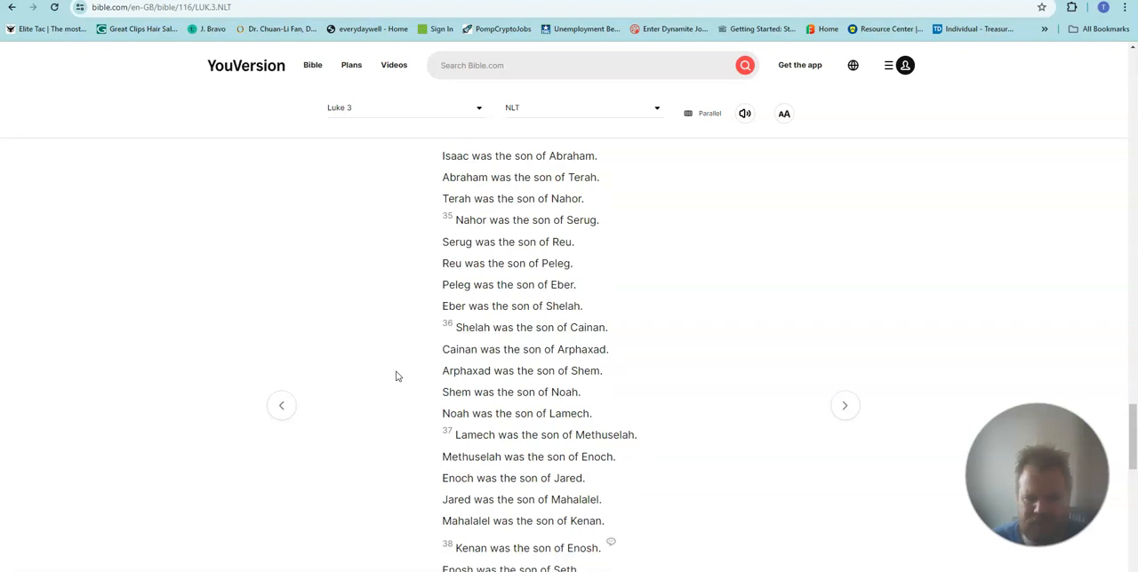
scroll("down", 3)
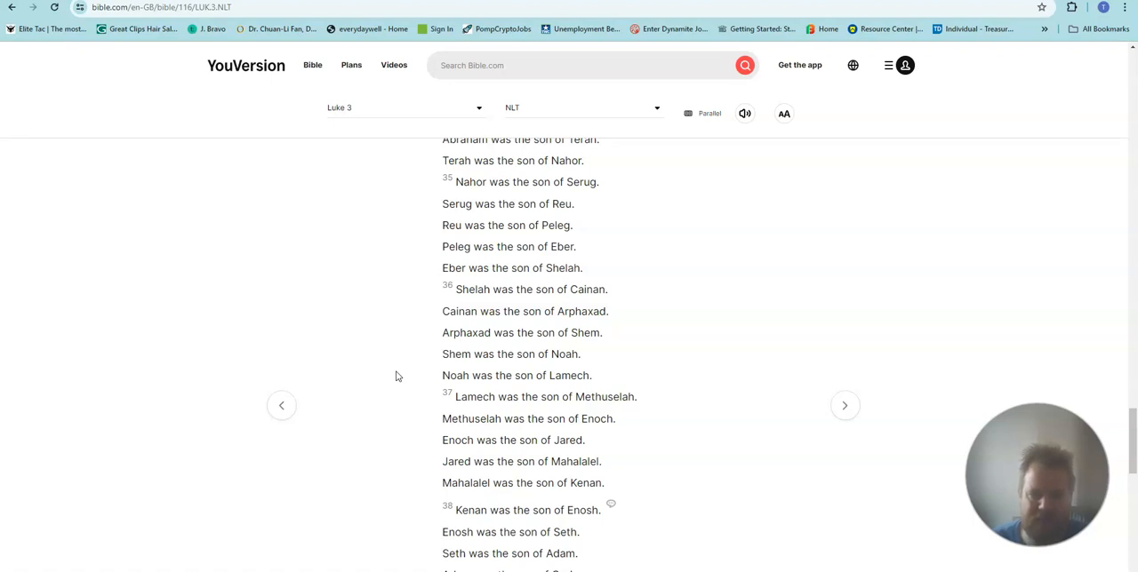
scroll("down", 3)
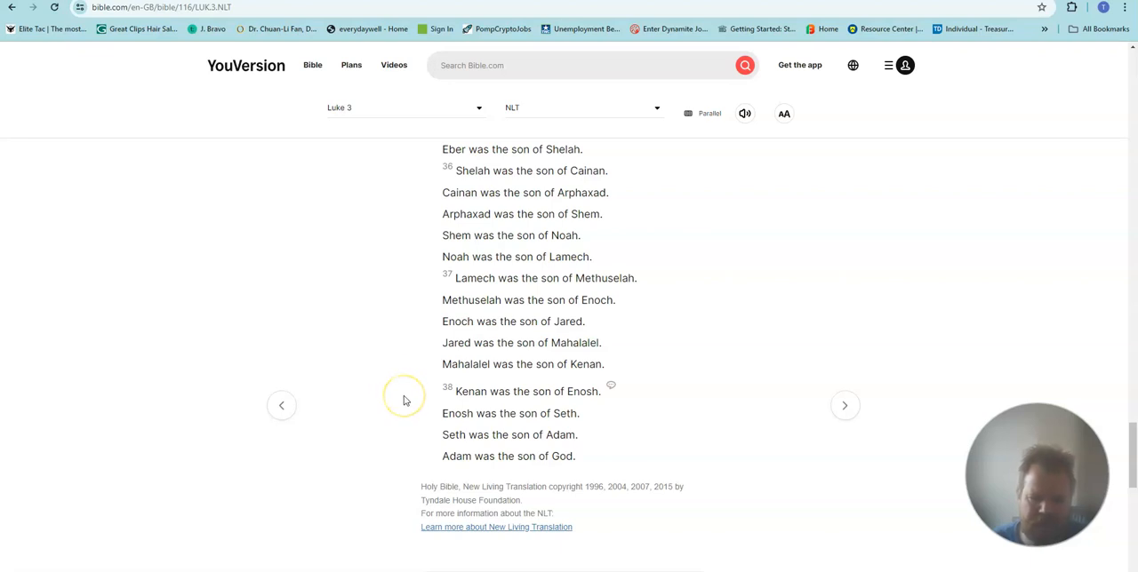
mouse_move(403, 399)
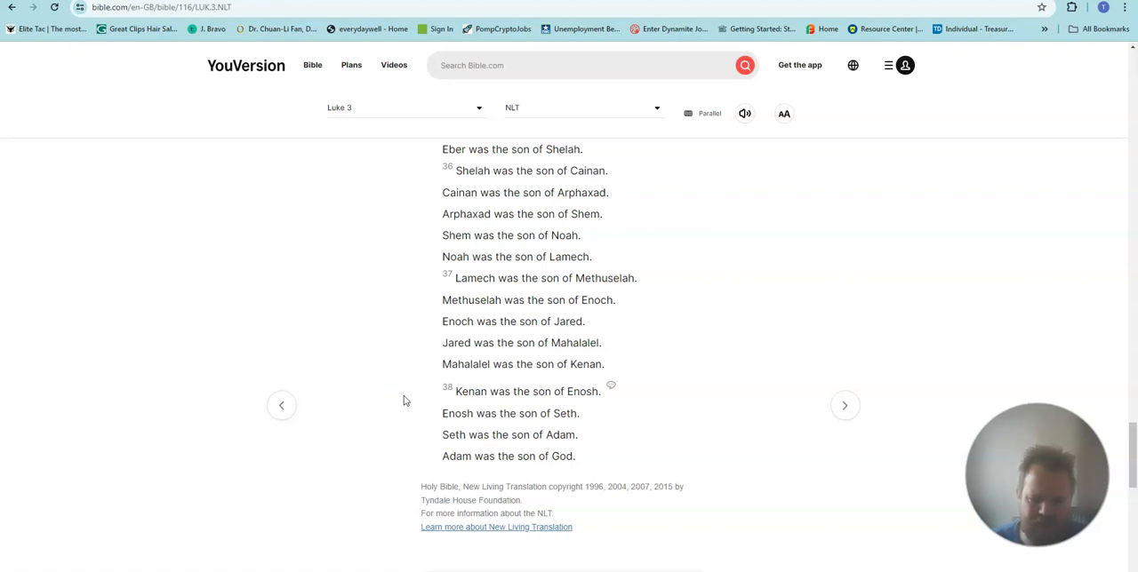
mouse_move(411, 397)
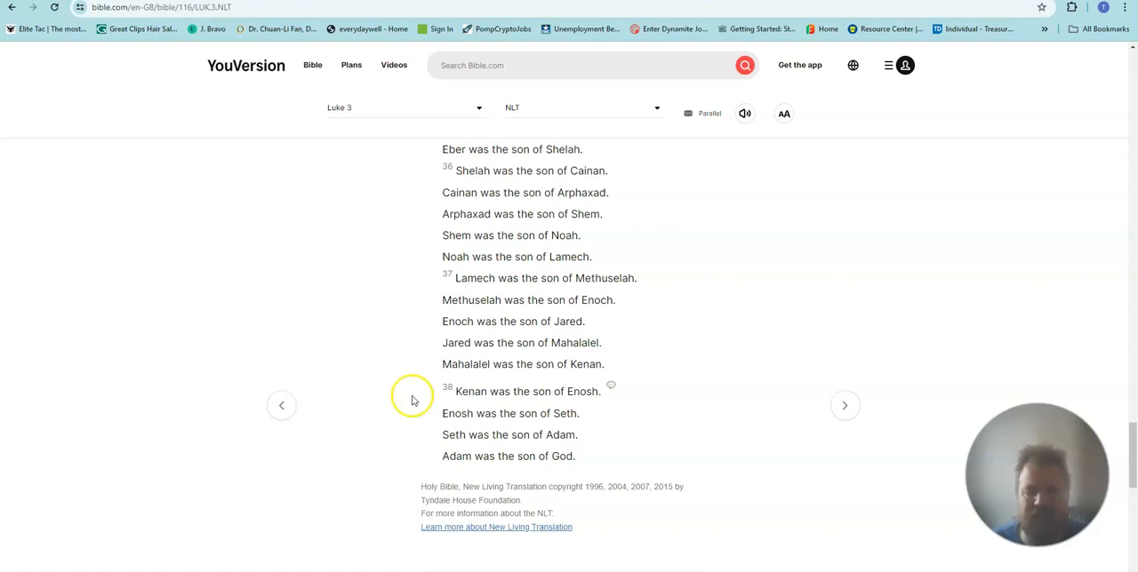